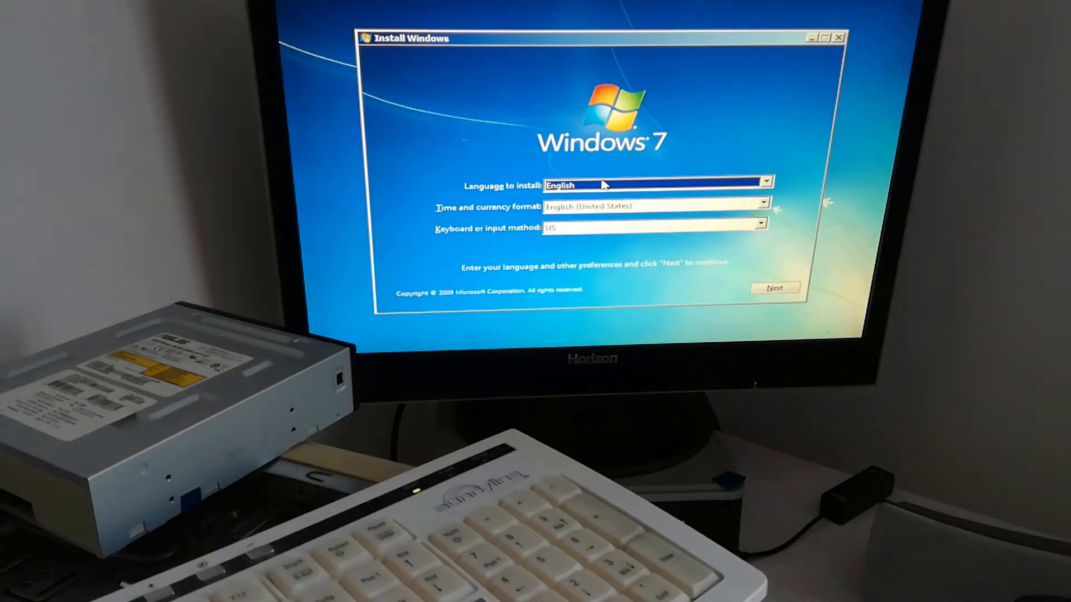
# Keep English language, time format and US keyboard and continue to the Install screen.
pyautogui.click(776, 288)
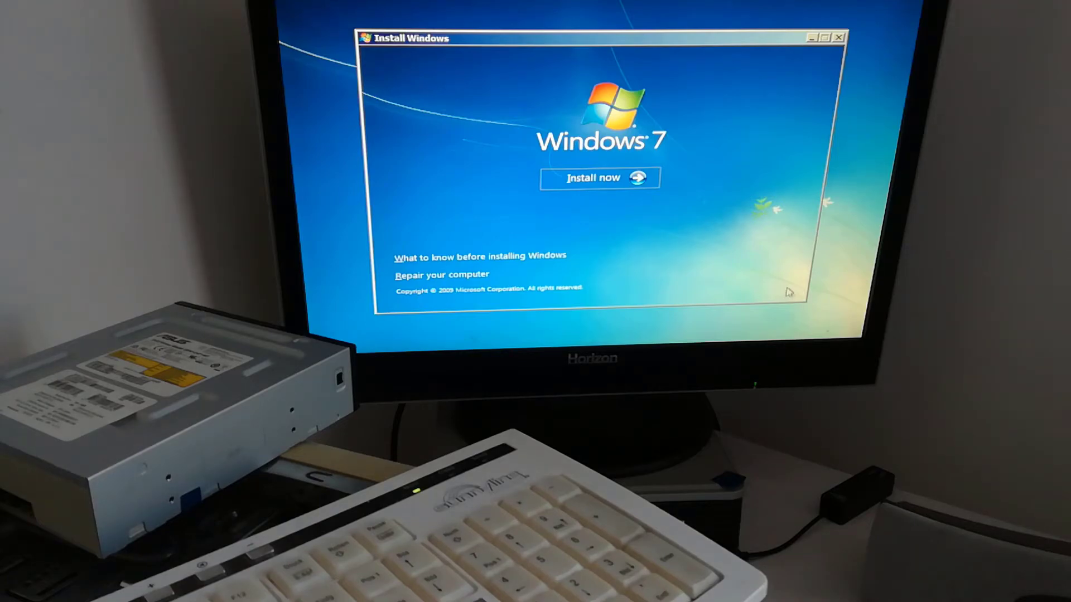
# Begin installation with Install now and accept the Windows 7 Professional SP1 license terms.
pyautogui.click(599, 177)
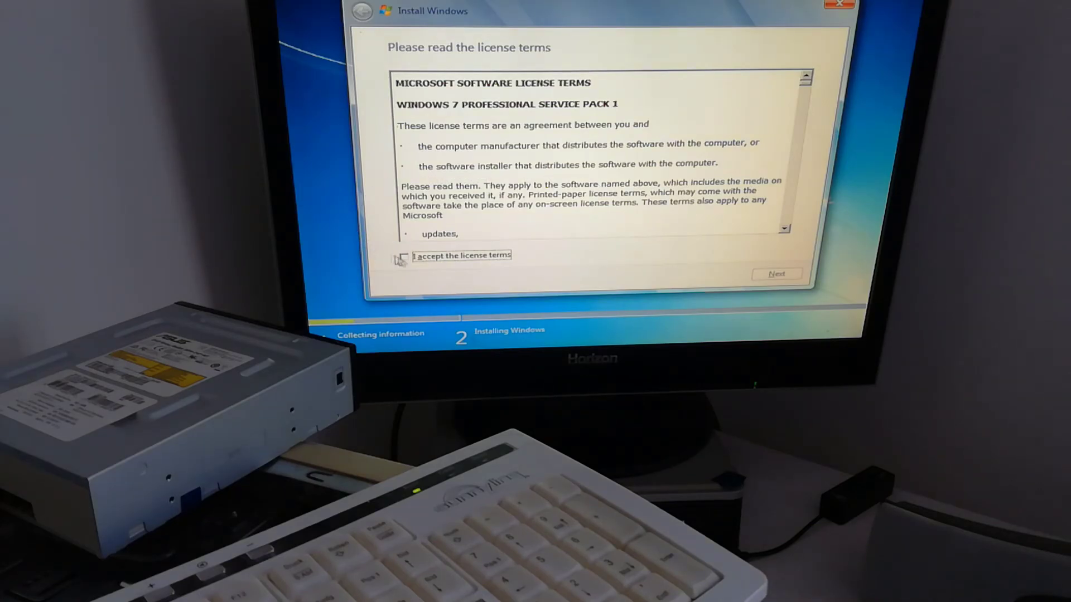
pyautogui.click(404, 255)
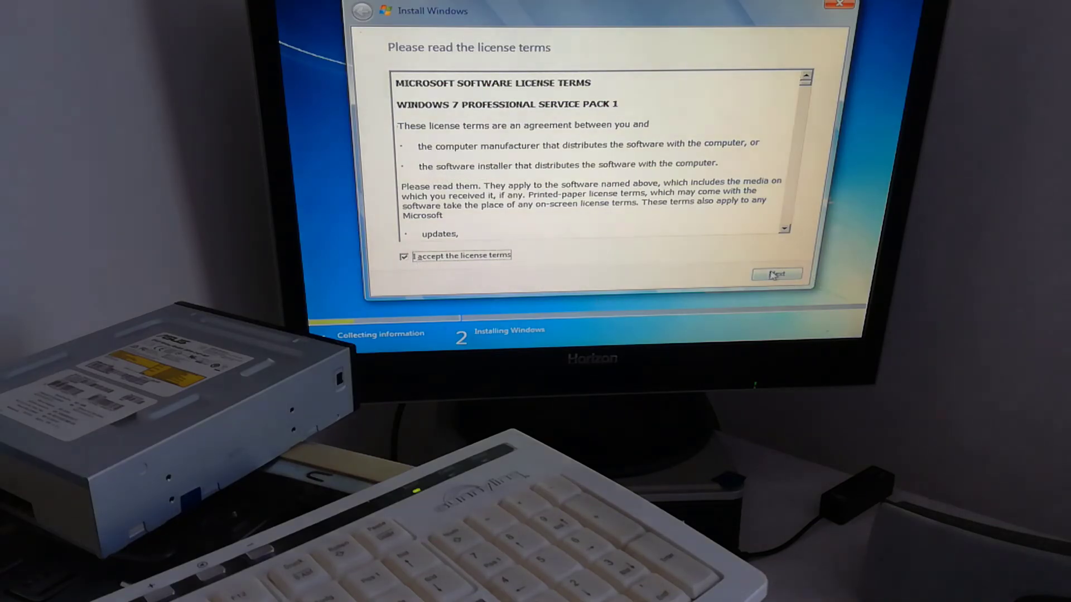